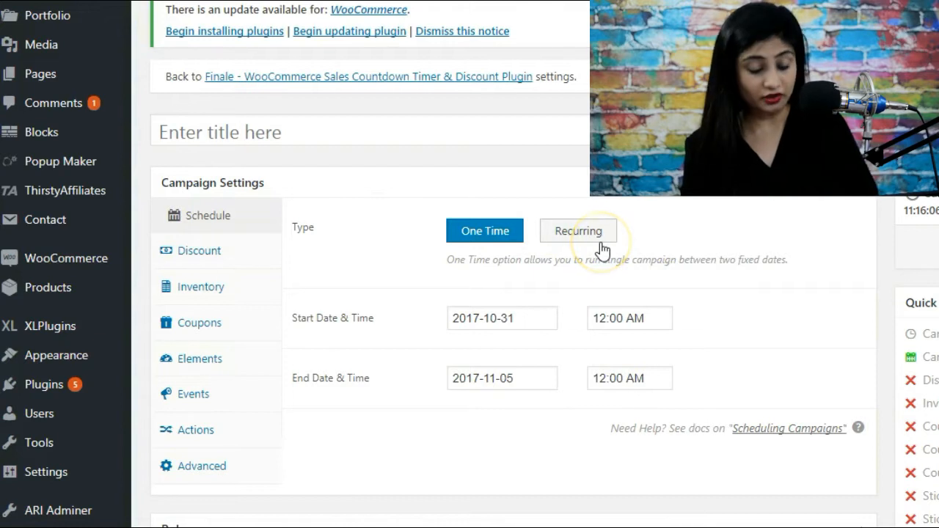
Set the campaign to One Time with start date and 12:00 AM end time, then show the Sale price date fields.
click(484, 230)
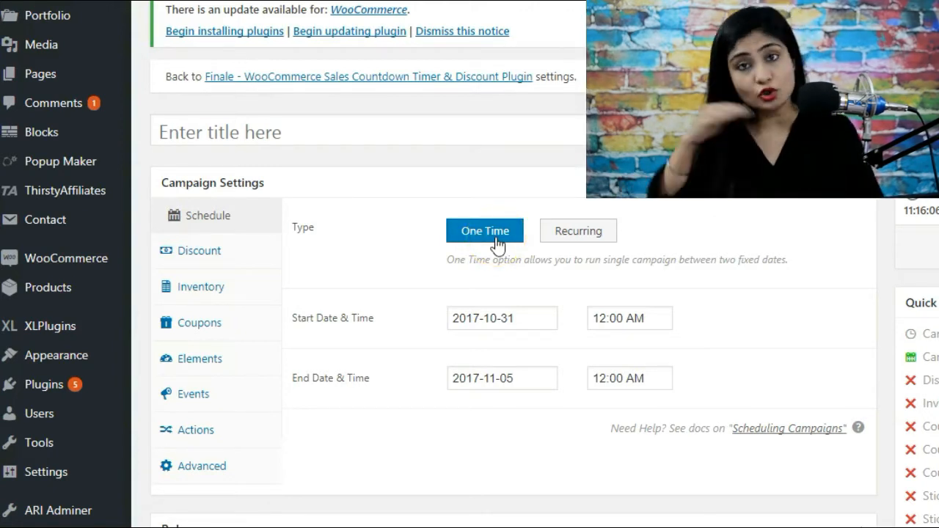
mouse_move(473, 234)
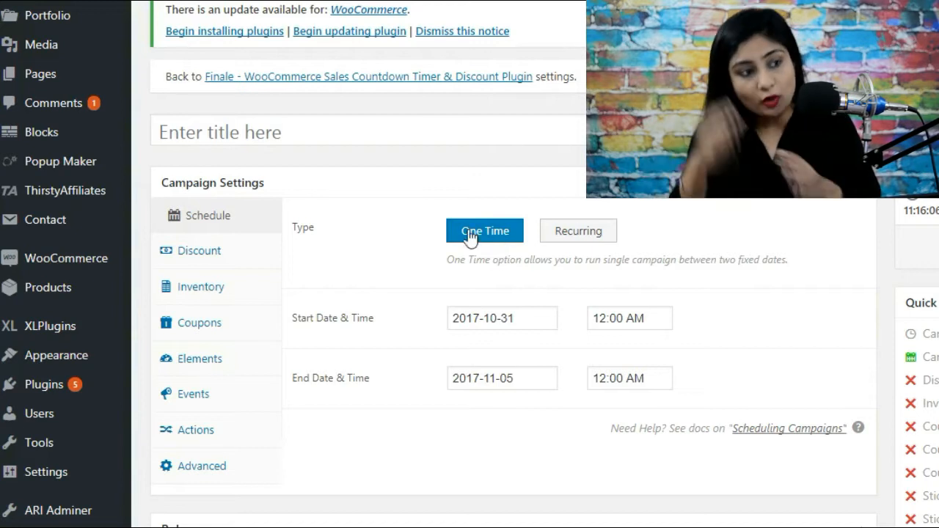
mouse_move(497, 245)
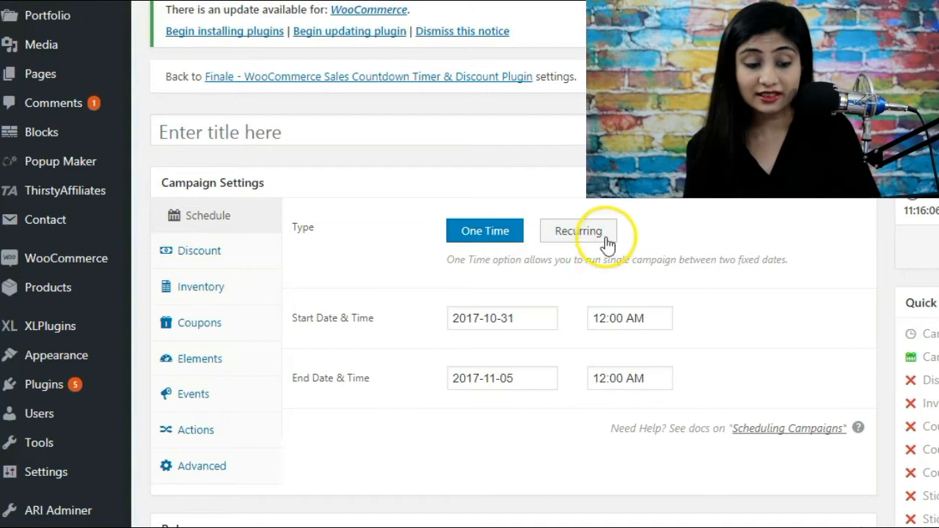
mouse_move(521, 254)
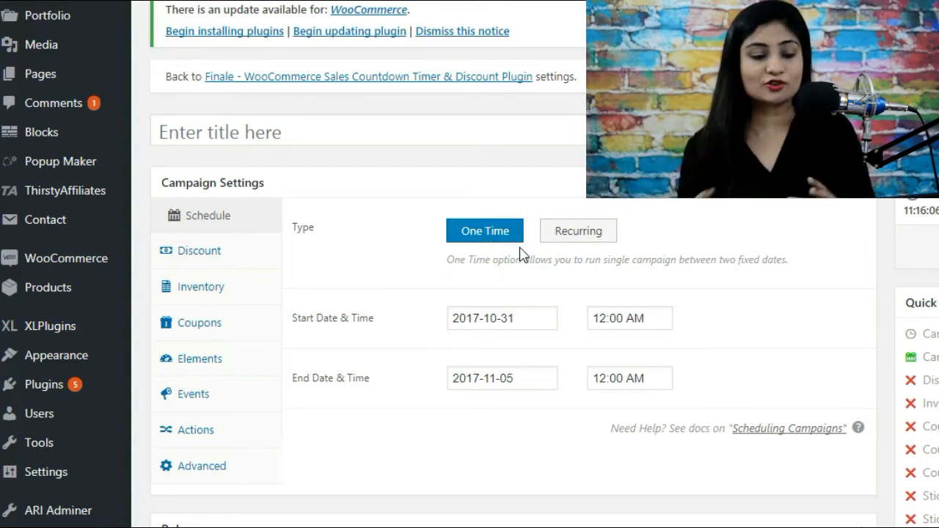
click(484, 230)
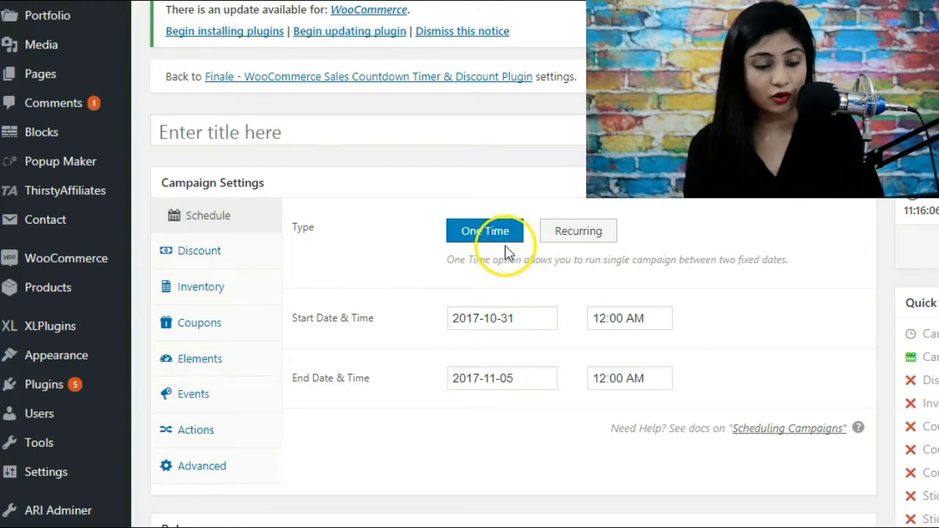
click(502, 318)
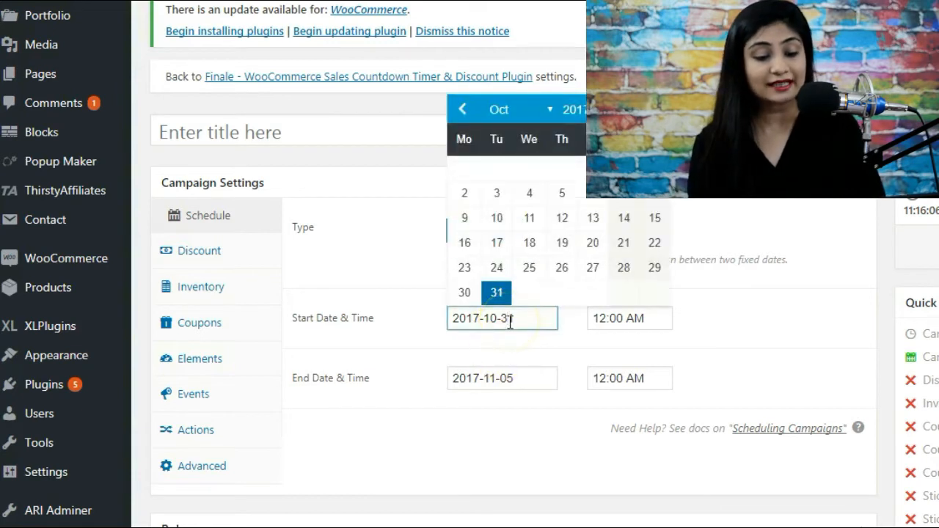
click(629, 318)
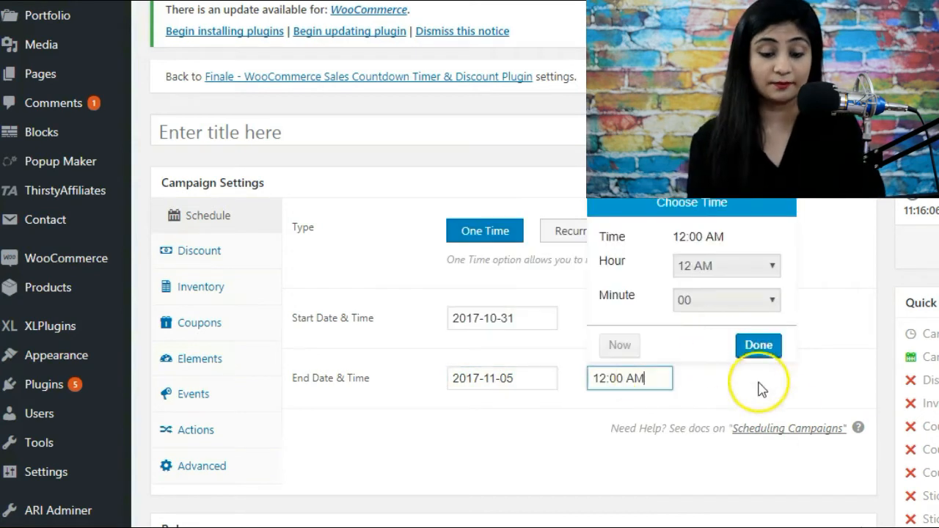
click(758, 345)
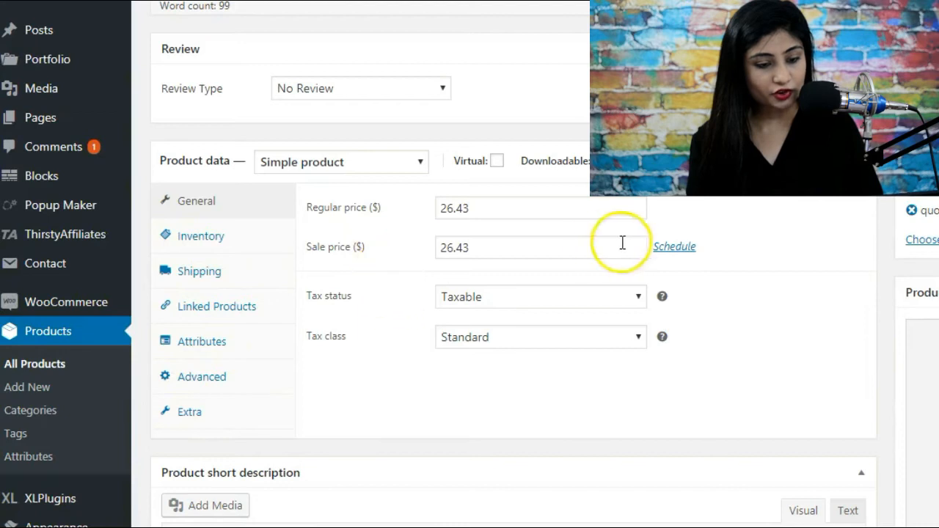
click(672, 245)
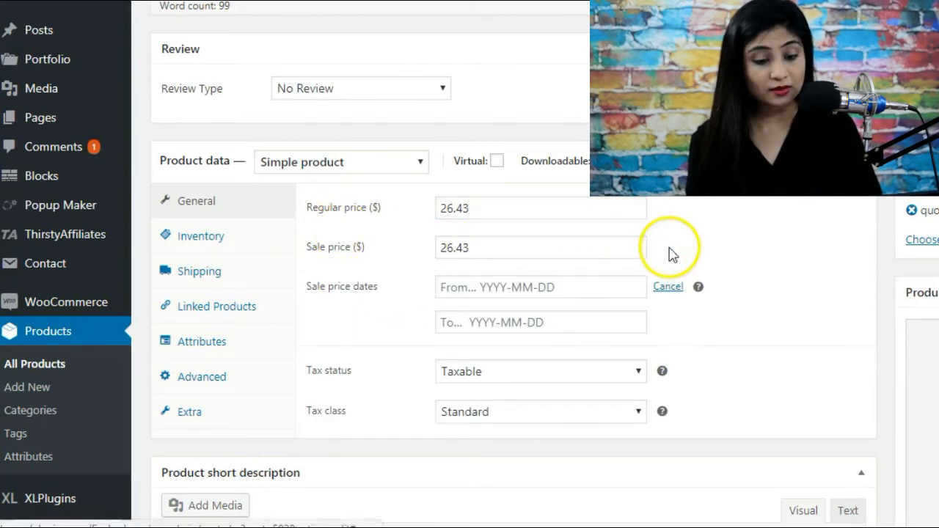